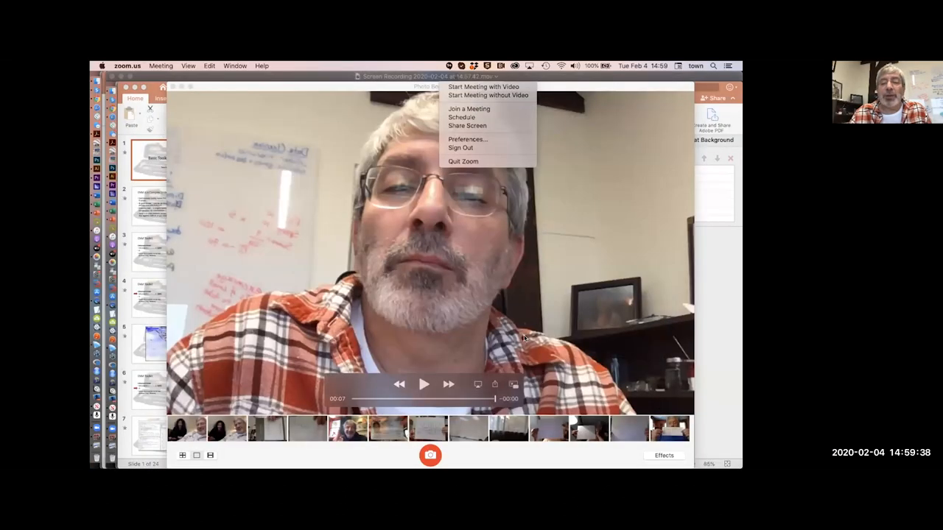
{"action": "mouse_move", "coordinate": [308, 217]}
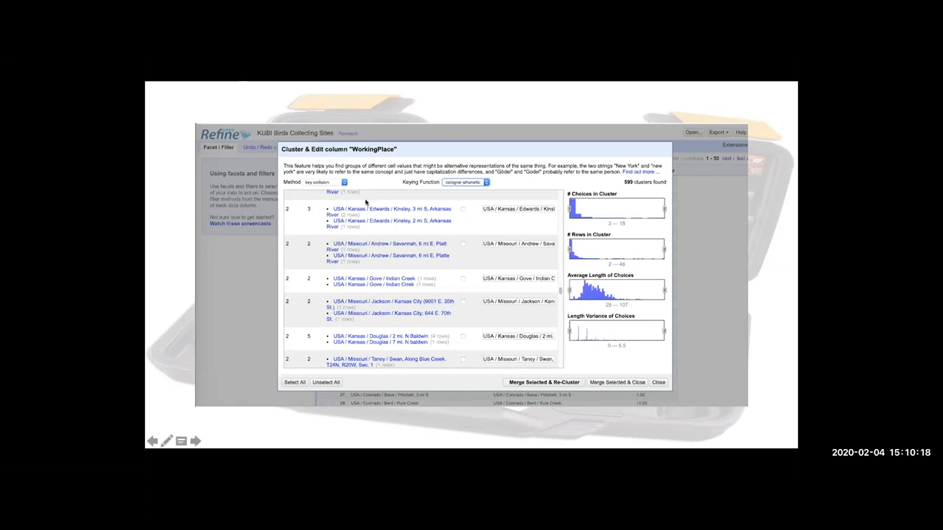
{"action": "mouse_move", "coordinate": [372, 216]}
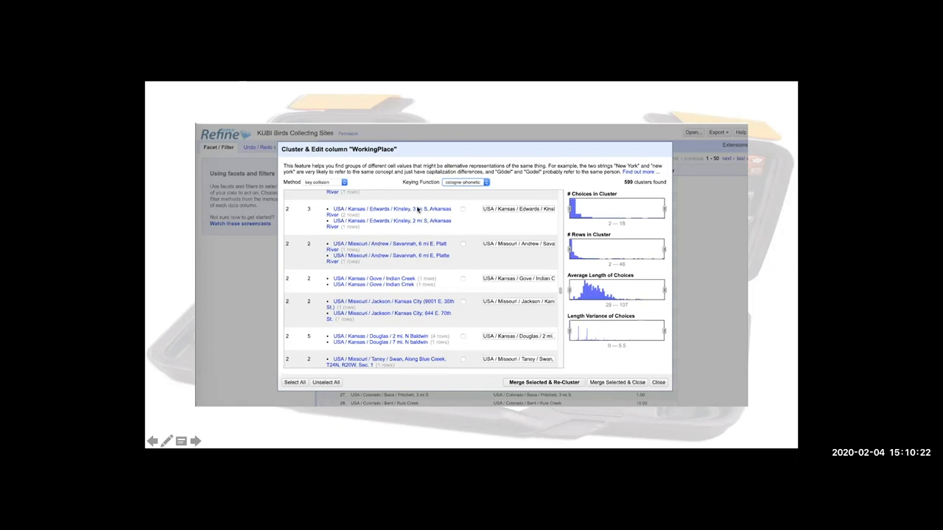
{"action": "mouse_move", "coordinate": [407, 220]}
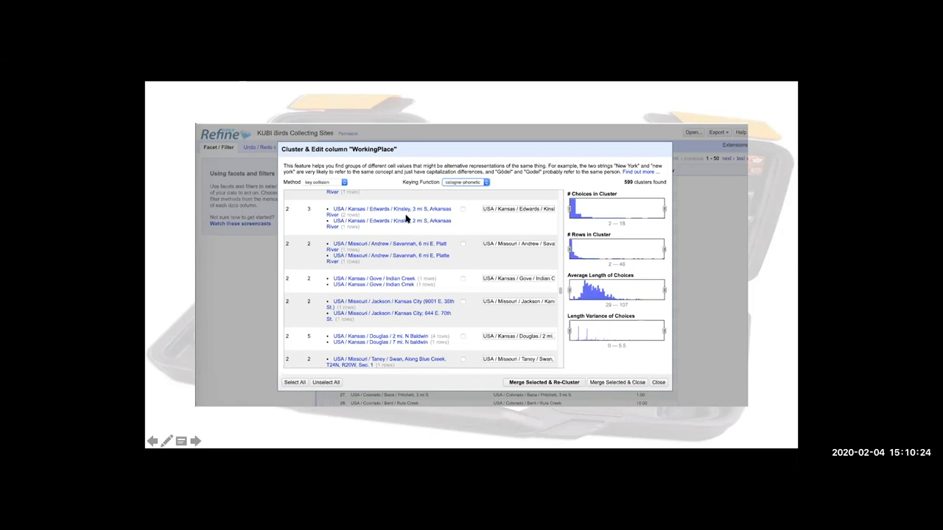
{"action": "mouse_move", "coordinate": [413, 225]}
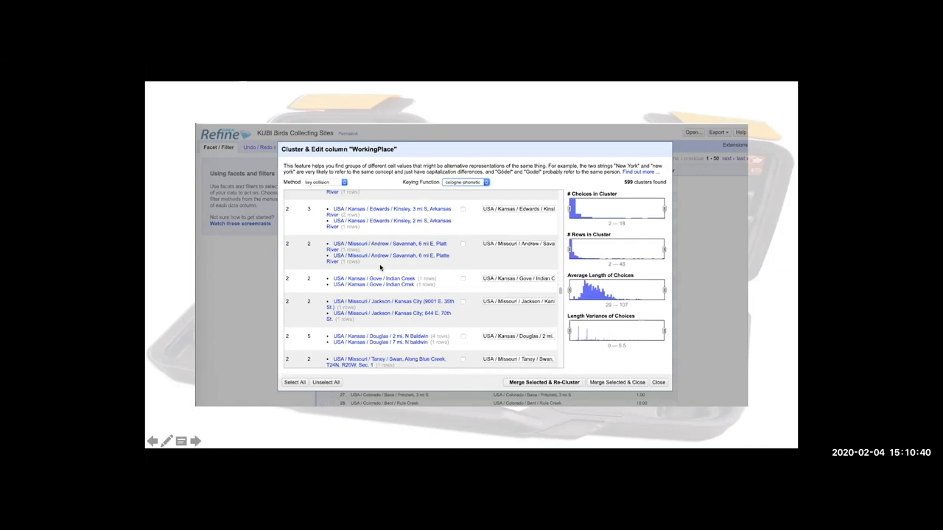
{"action": "mouse_move", "coordinate": [445, 267]}
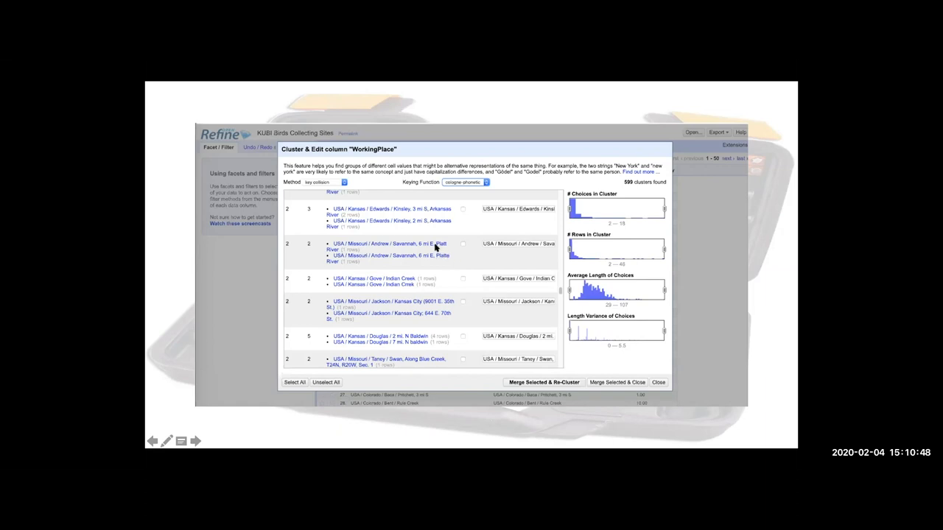
{"action": "mouse_move", "coordinate": [446, 246]}
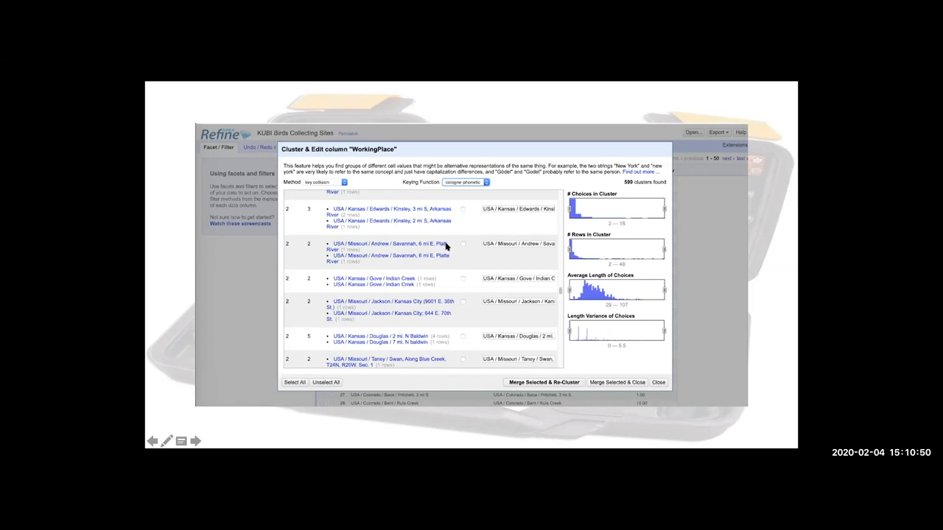
{"action": "mouse_move", "coordinate": [446, 261]}
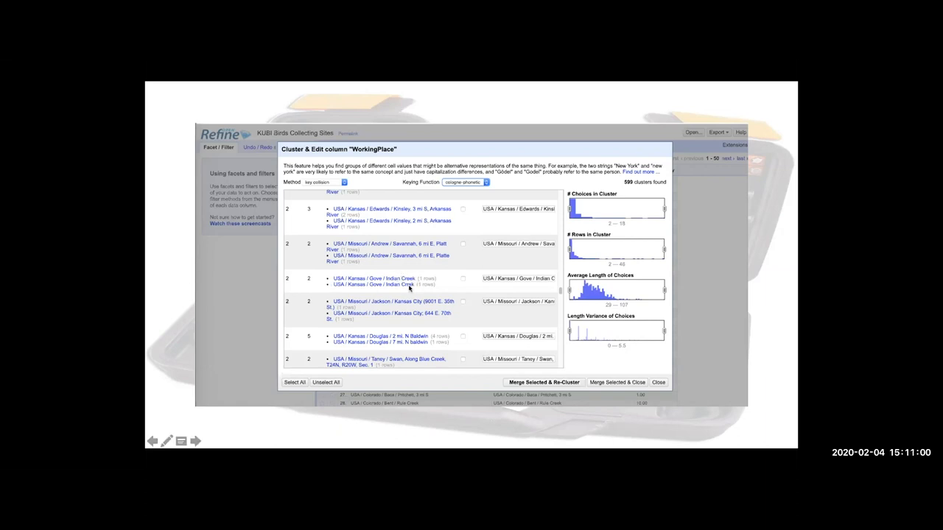
{"action": "mouse_move", "coordinate": [404, 286]}
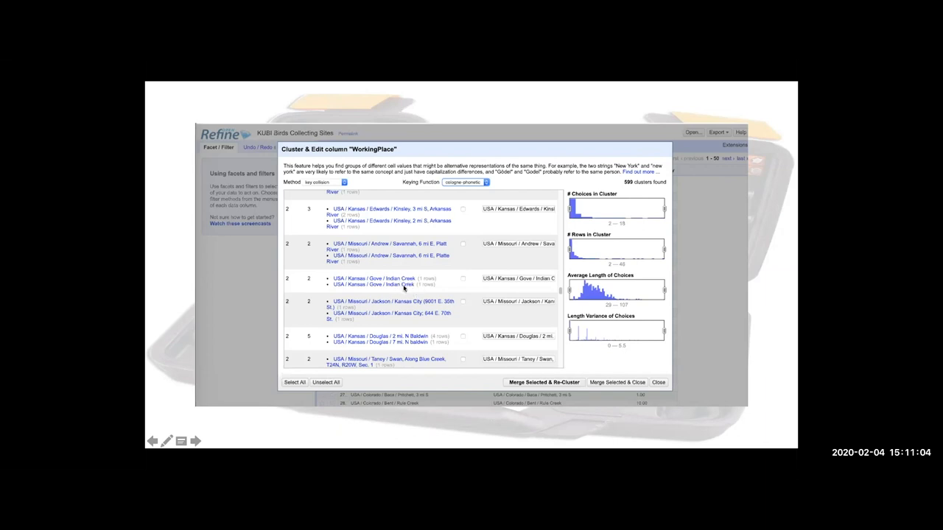
{"action": "mouse_move", "coordinate": [449, 276]}
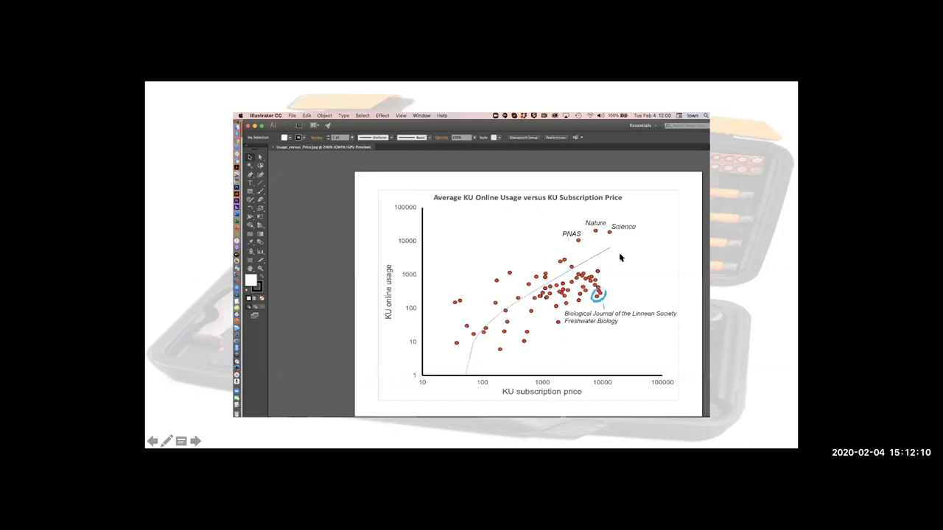
{"action": "mouse_move", "coordinate": [616, 310]}
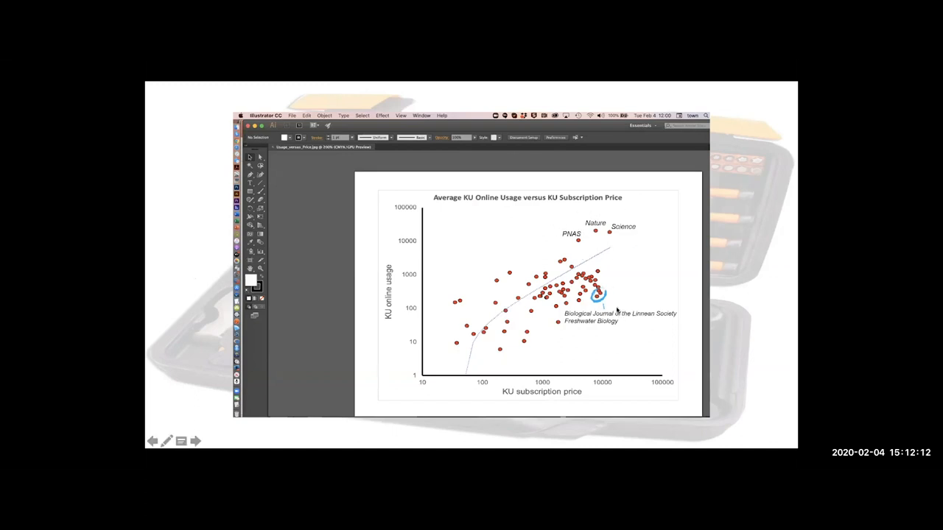
{"action": "mouse_move", "coordinate": [601, 320]}
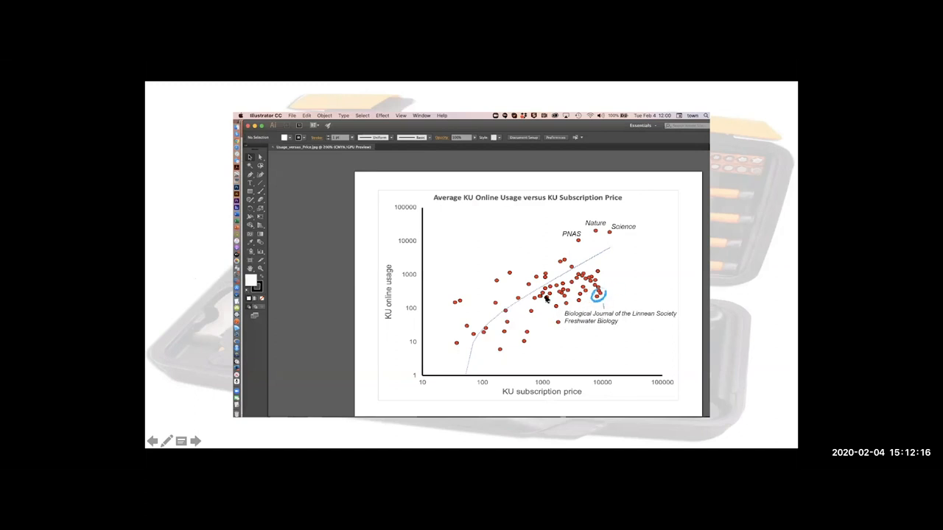
{"action": "mouse_move", "coordinate": [556, 339]}
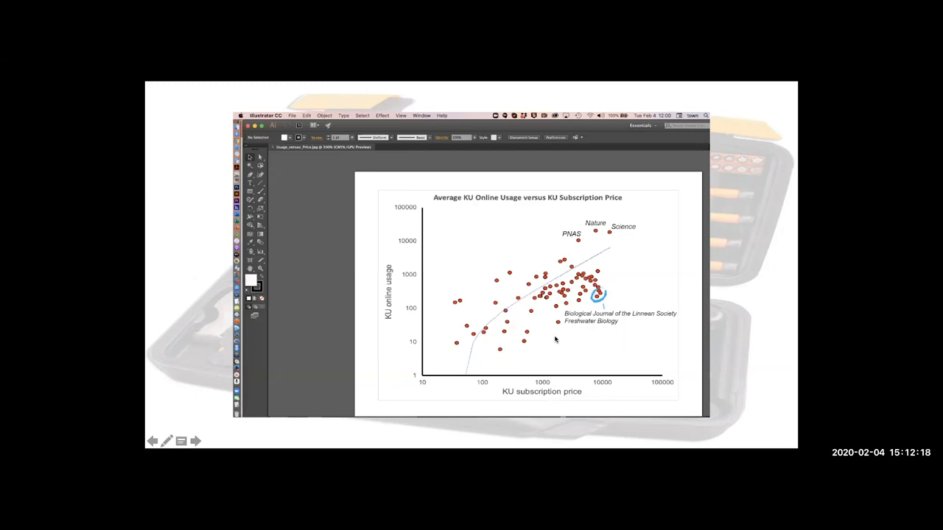